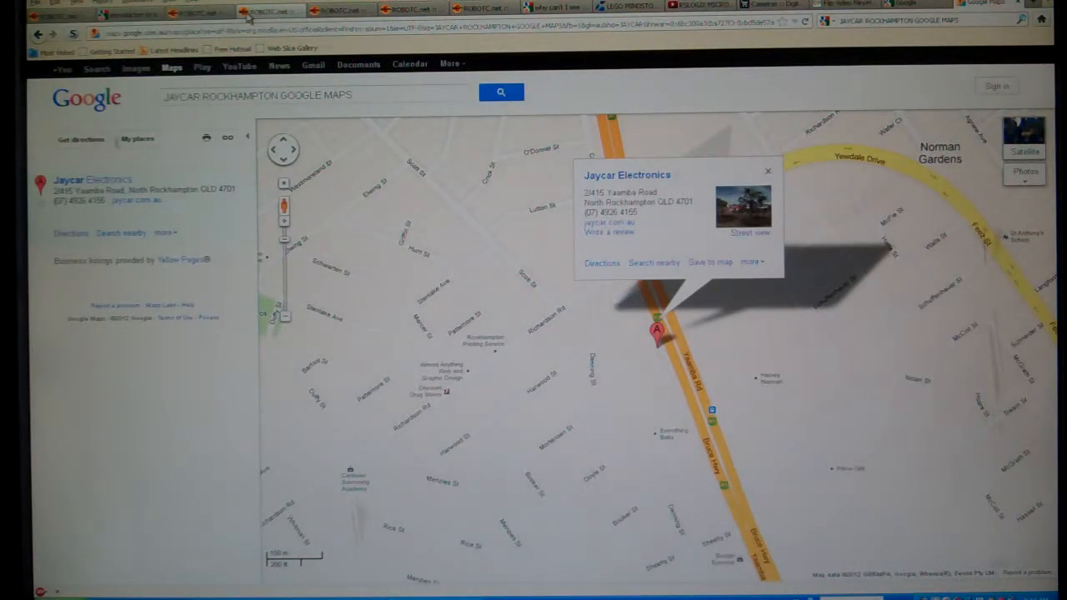
Step: Go from the NXT support site's Download menu to ROBOTC for MINDSTORMS and bring the program forward
click(267, 10)
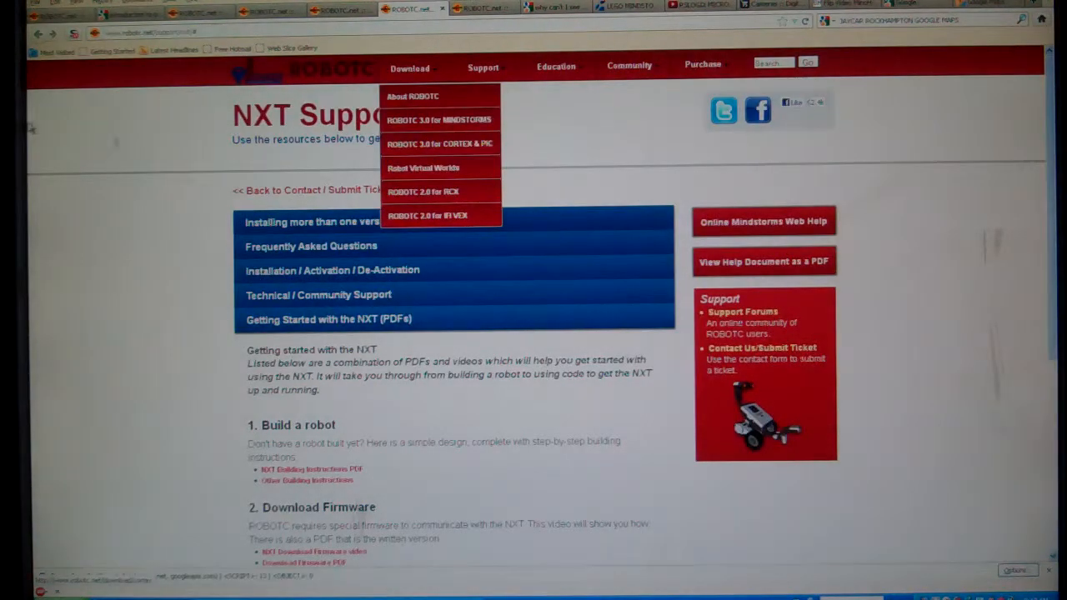
click(440, 120)
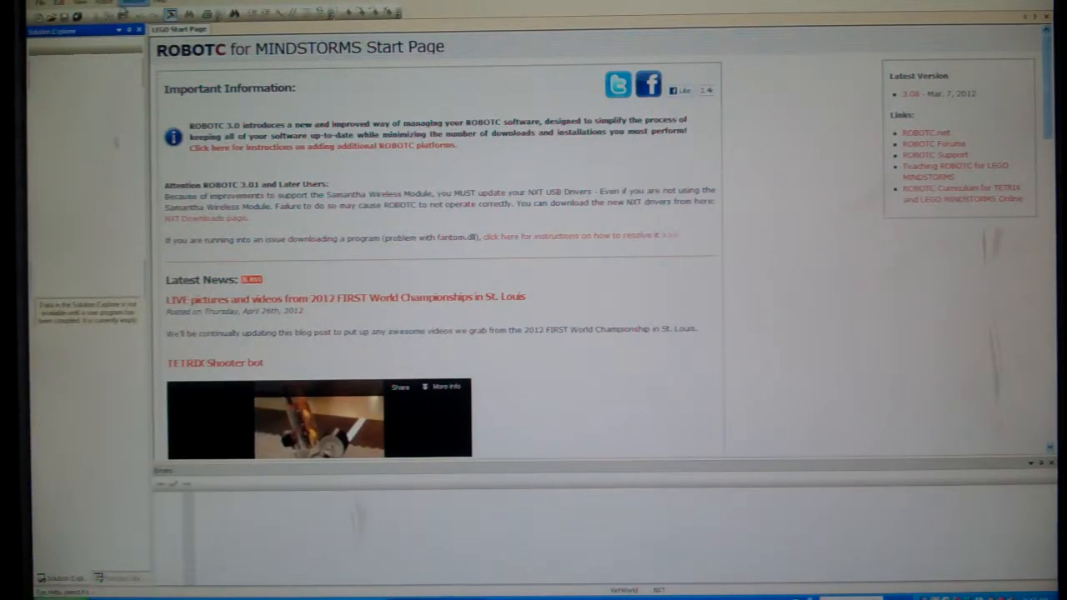
Step: Review the Robot menu's Platform Type entries, noting no Download Firmware option yet
click(105, 1)
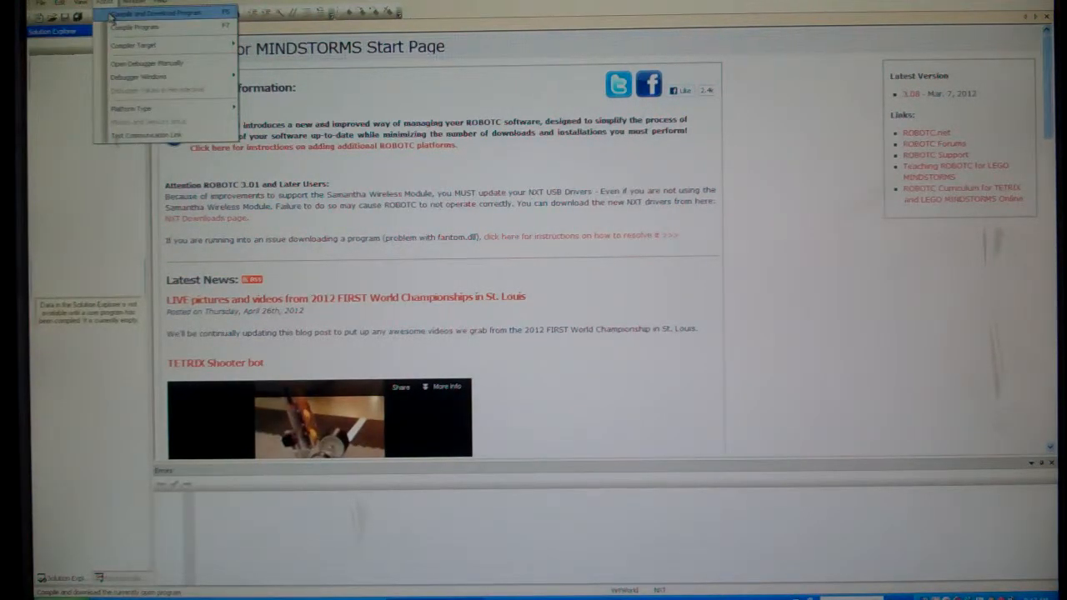
click(159, 14)
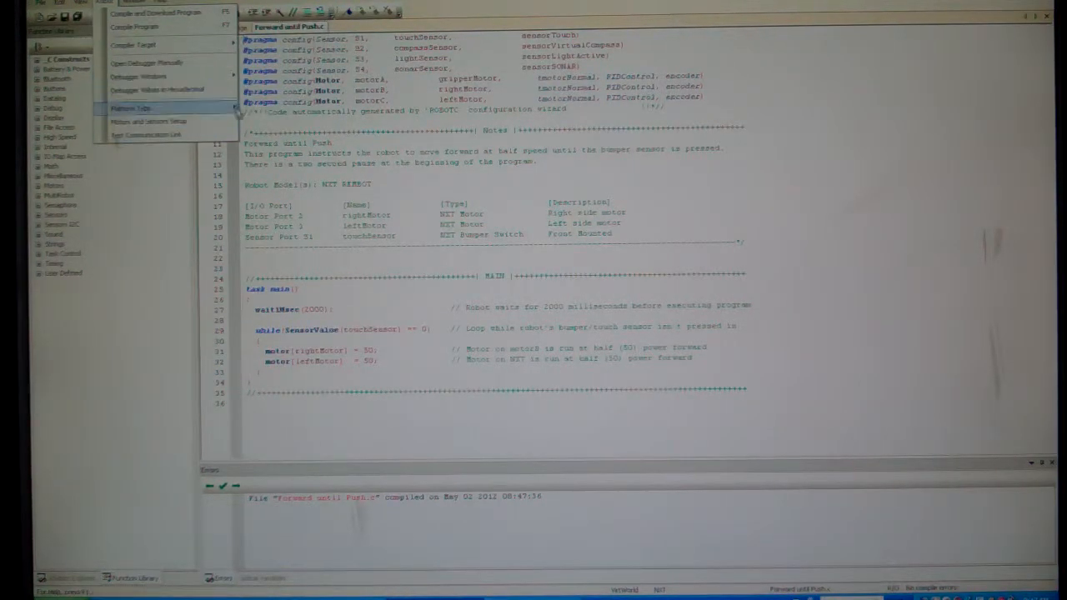
mouse_move(134, 43)
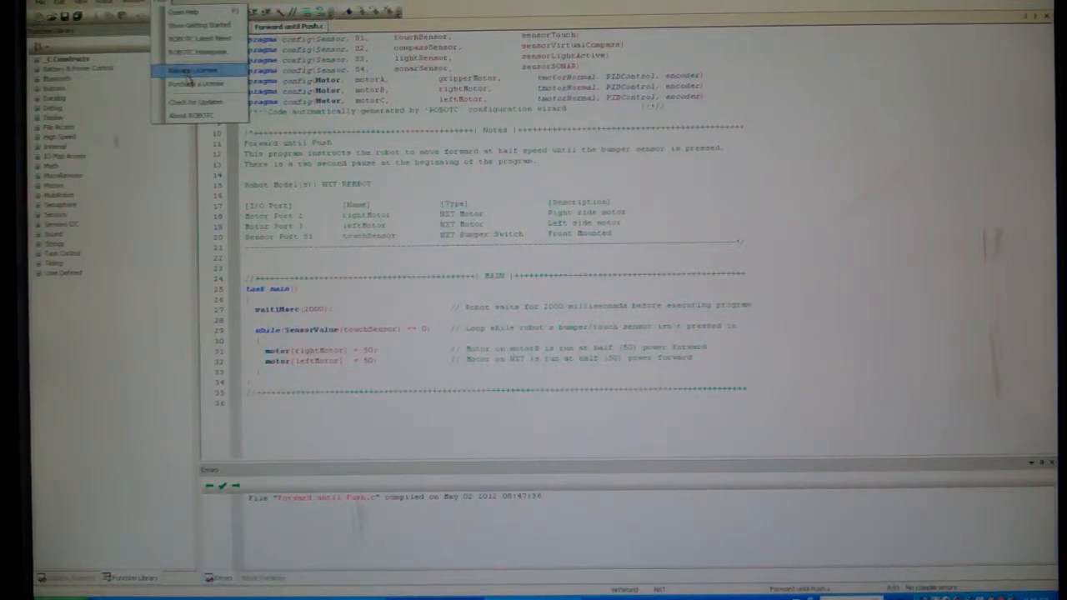
Step: Through Manage Licenses, add ROBOTC for LEGO MINDSTORMS as a trial license and answer the shortcut prompt
click(193, 70)
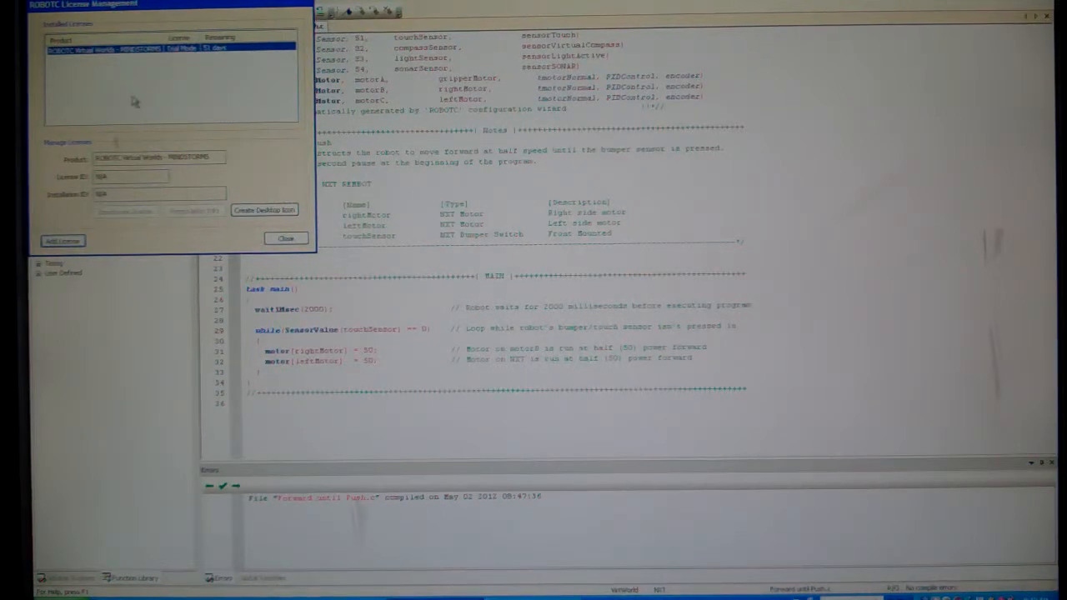
mouse_move(177, 237)
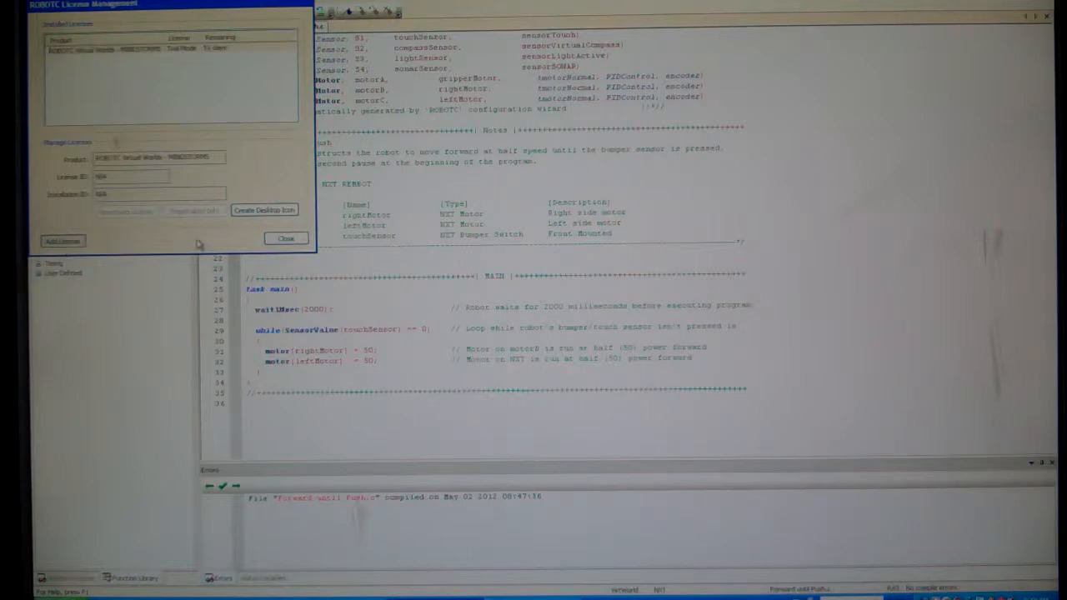
click(61, 240)
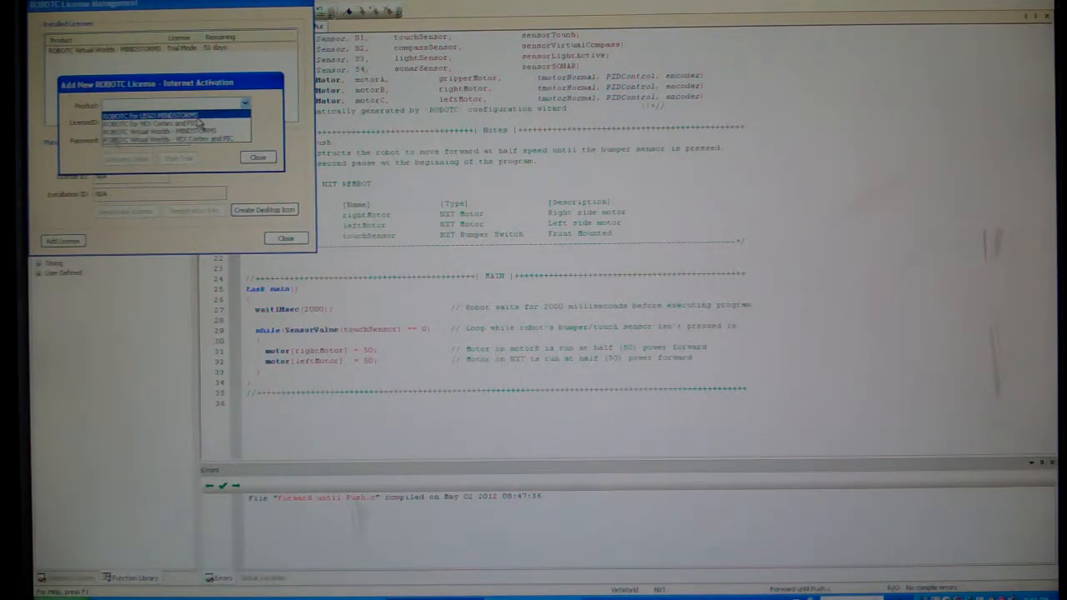
click(163, 114)
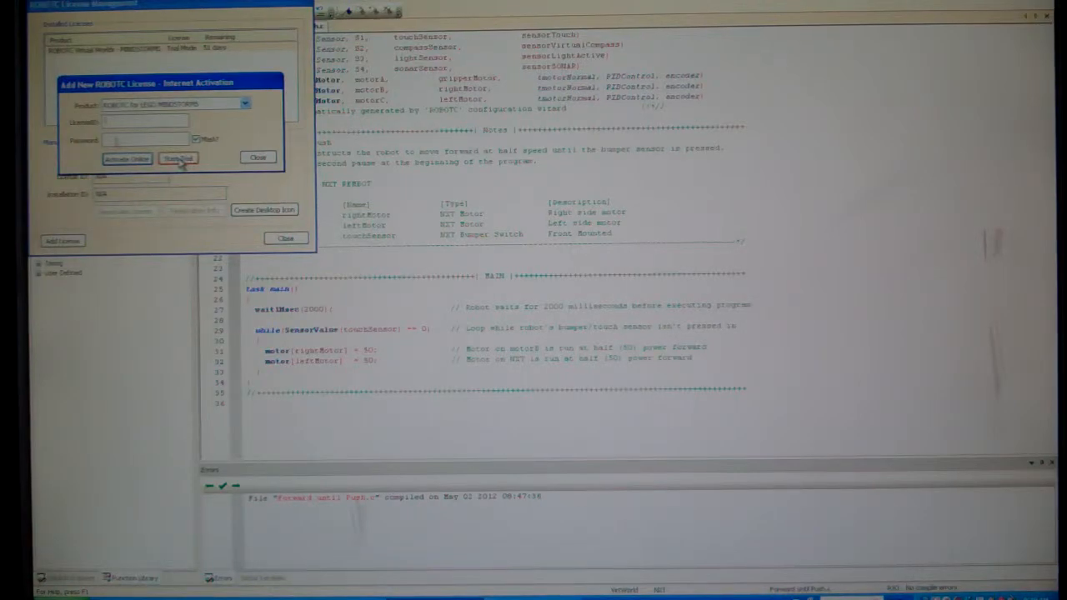
click(177, 158)
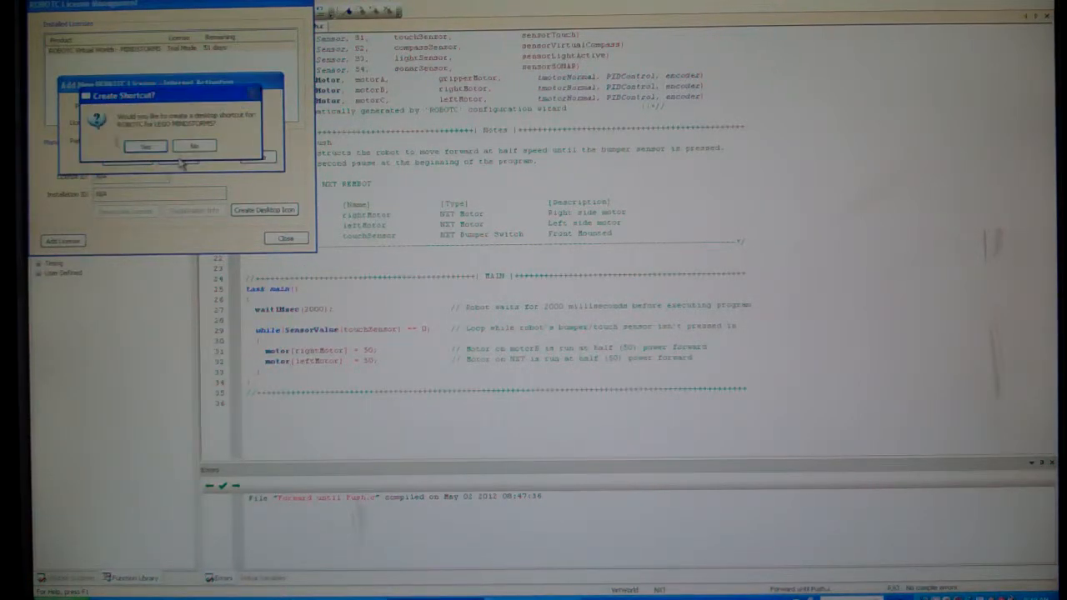
click(193, 147)
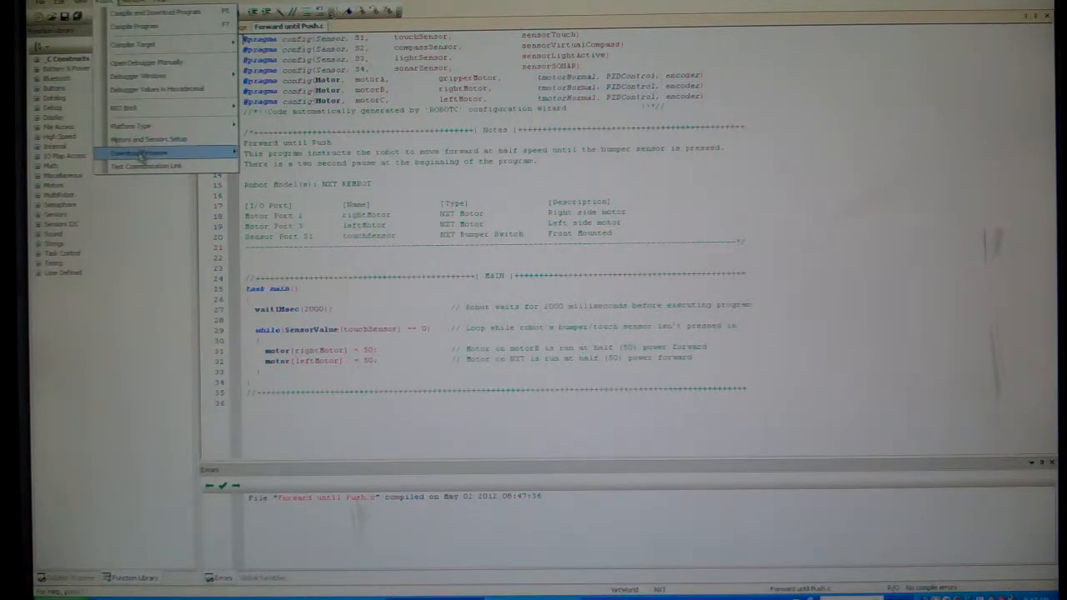
Step: Expand the Robot menu's Download Firmware entry to show its NXT choices
click(138, 152)
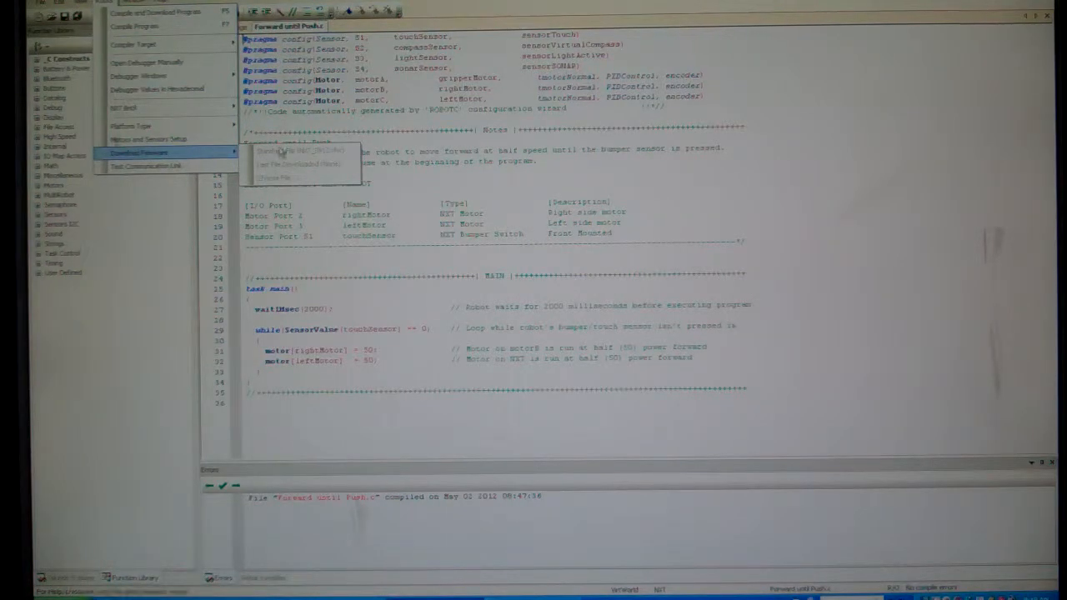